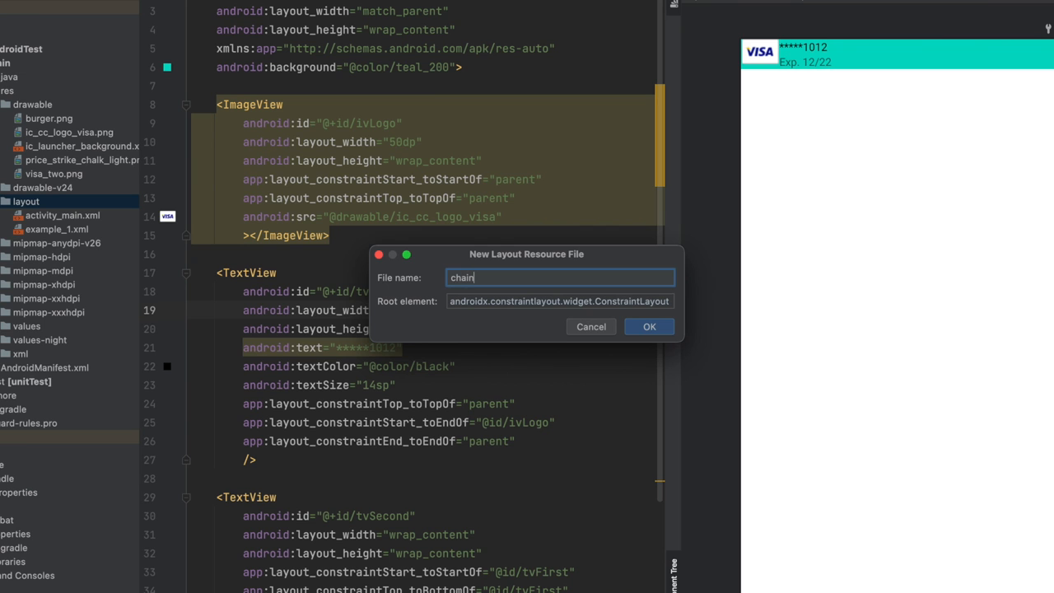
- Name the new layout file 'chains' with a ConstraintLayout root and confirm its creation
{"action": "type", "text": "s"}
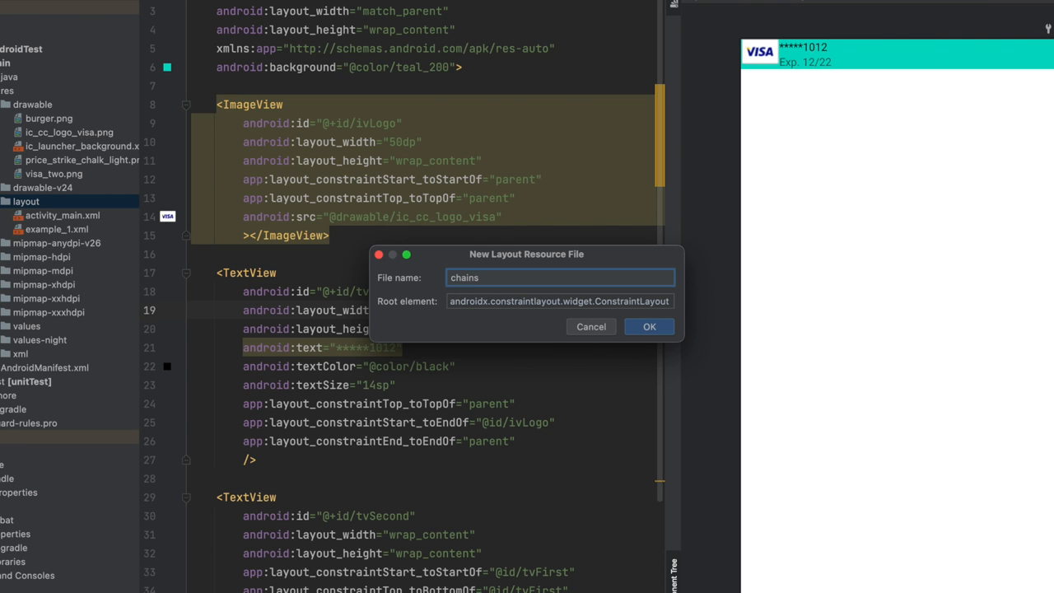
{"action": "left_click", "coordinate": [649, 326]}
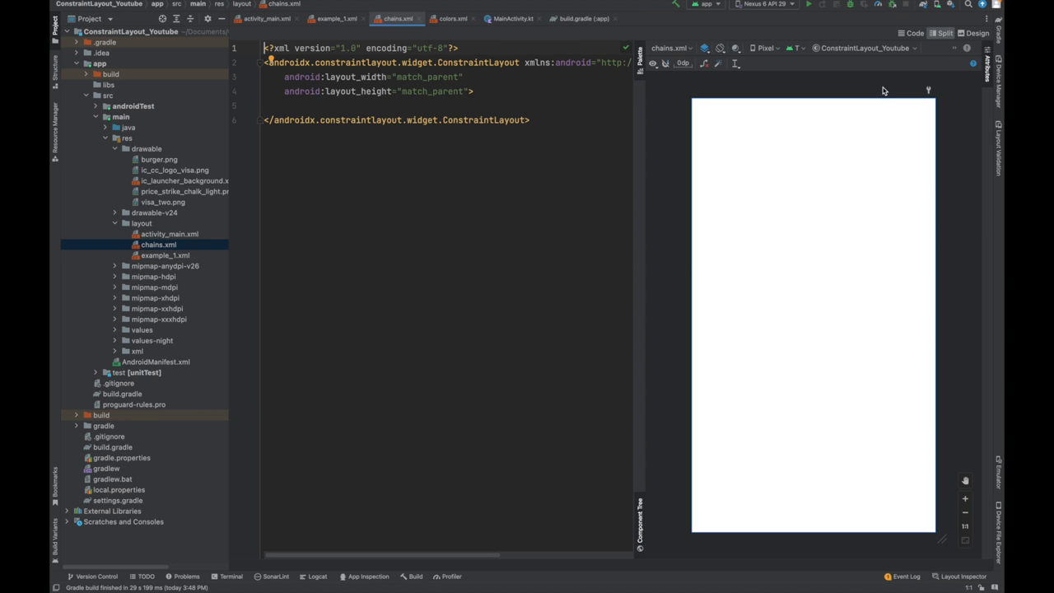
- In Design view, drag three Buttons onto the canvas top and select all three in the Component Tree
{"action": "left_click", "coordinate": [974, 33]}
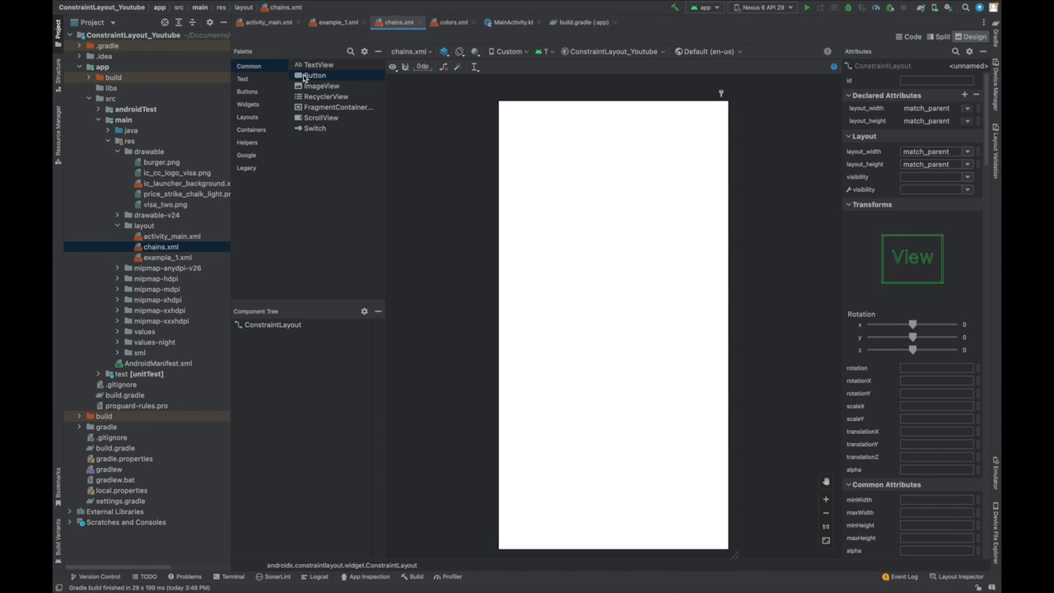
{"action": "left_click_drag", "start_coordinate": [313, 76], "coordinate": [540, 250]}
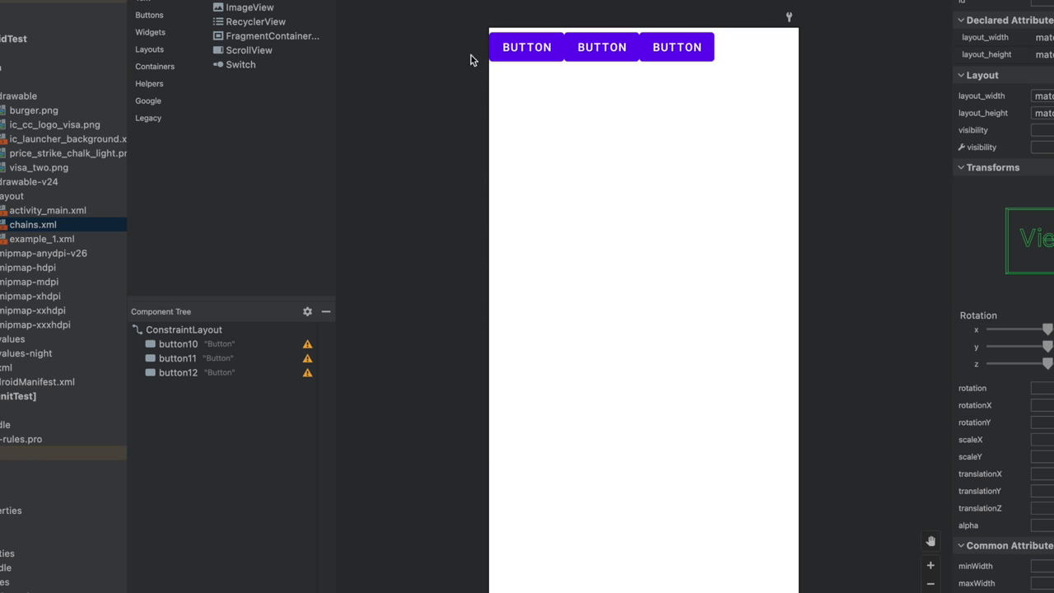
{"action": "left_click", "coordinate": [178, 344]}
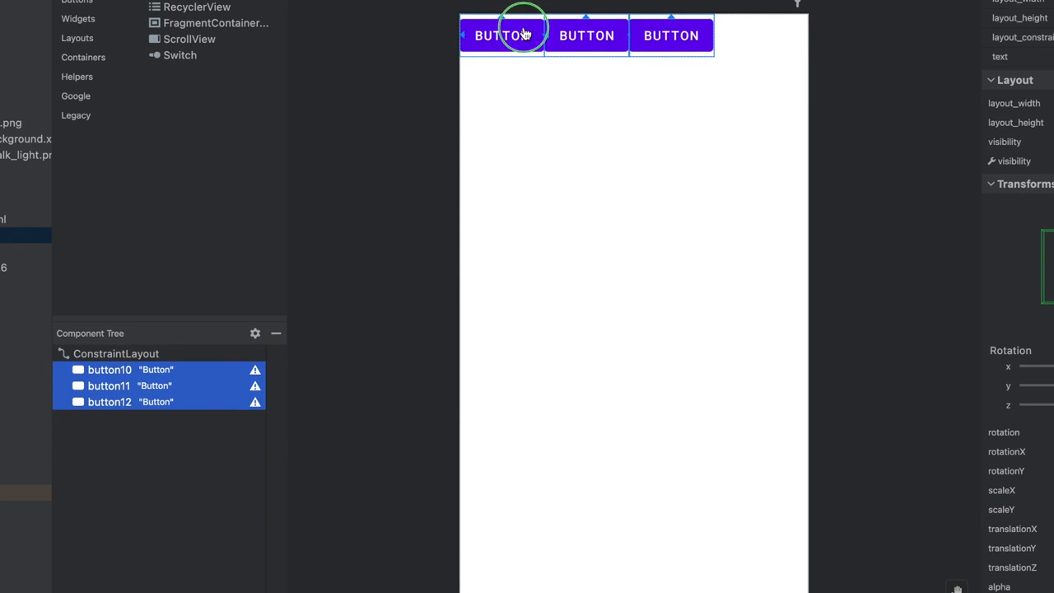
- Create a horizontal chain from the three buttons and set its chain style to spread
{"action": "right_click", "coordinate": [502, 35]}
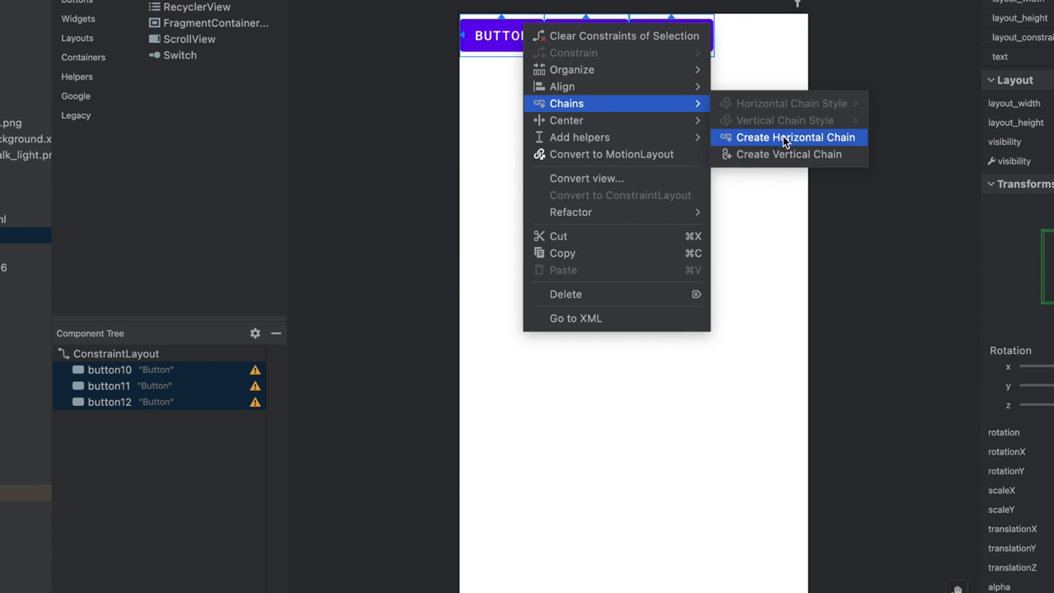
{"action": "left_click", "coordinate": [794, 138]}
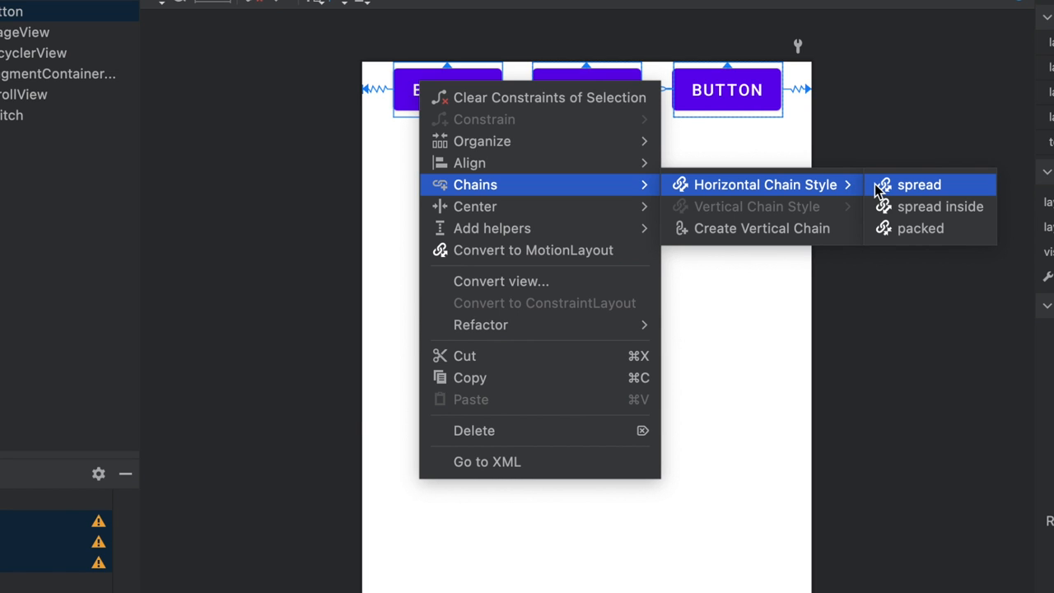
{"action": "mouse_move", "coordinate": [931, 206]}
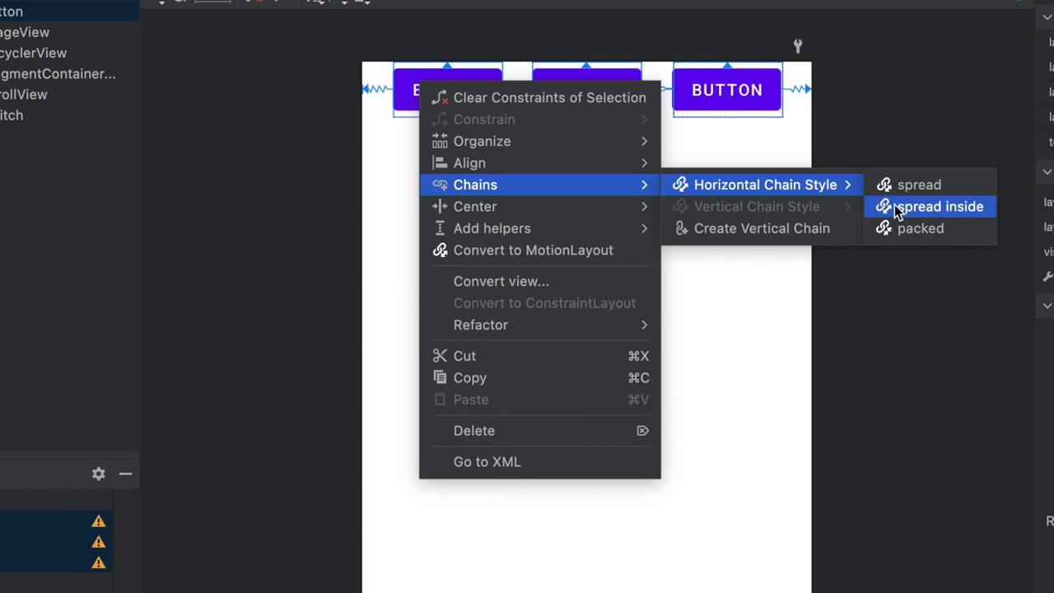
{"action": "mouse_move", "coordinate": [917, 184]}
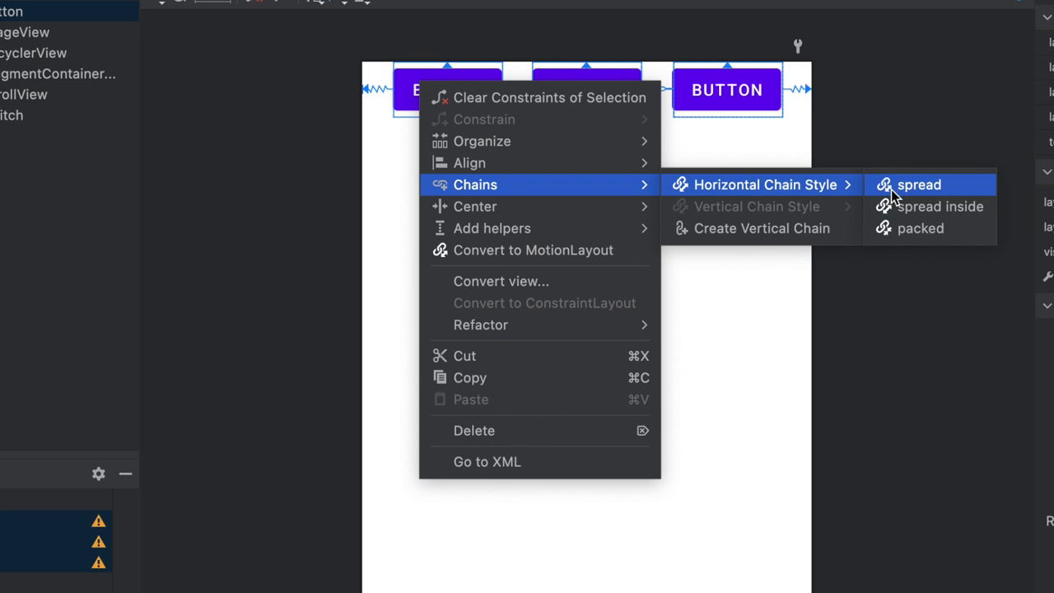
{"action": "left_click", "coordinate": [919, 184]}
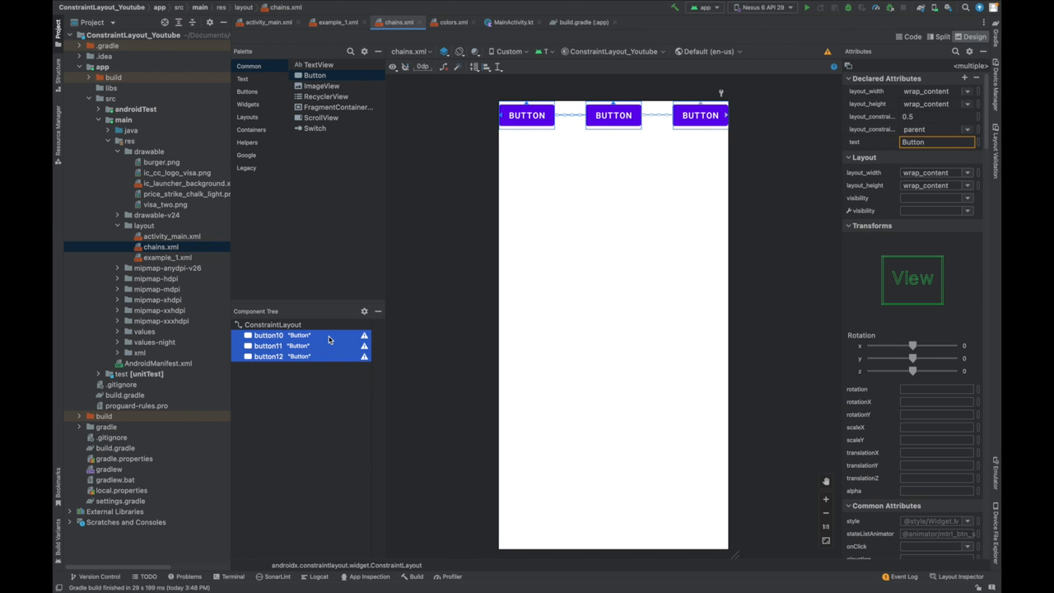
- Bring up the layout actions menu for the chained buttons to change the chain style
{"action": "right_click", "coordinate": [526, 115]}
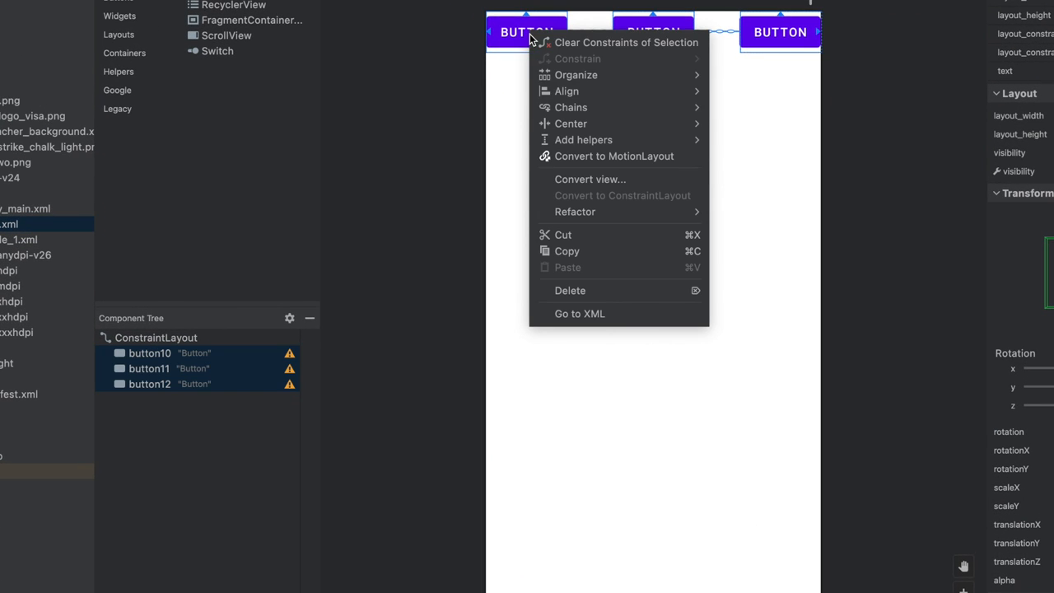
{"action": "mouse_move", "coordinate": [570, 107]}
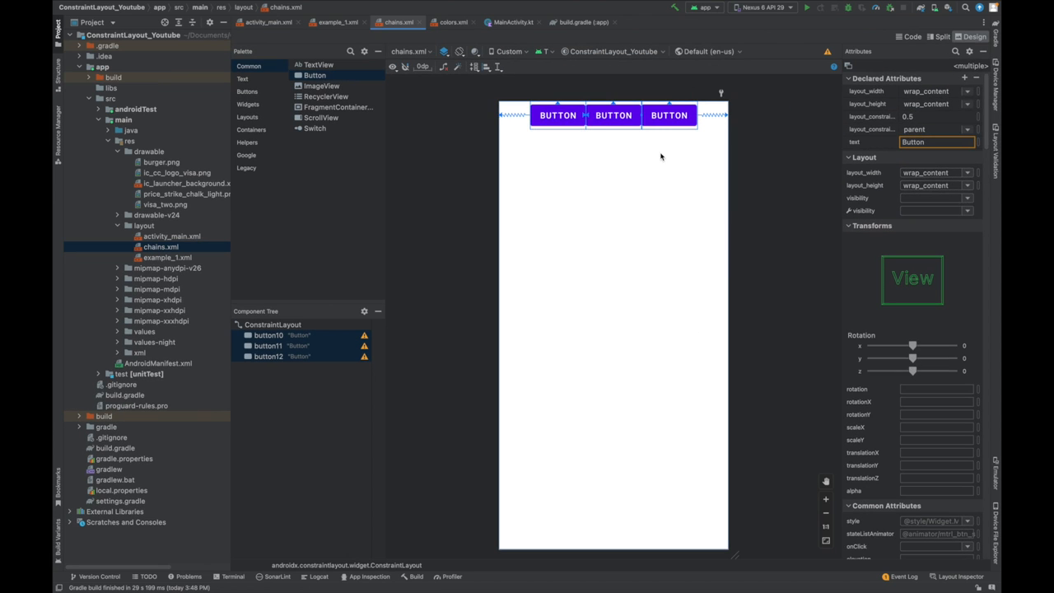
{"action": "mouse_move", "coordinate": [639, 141]}
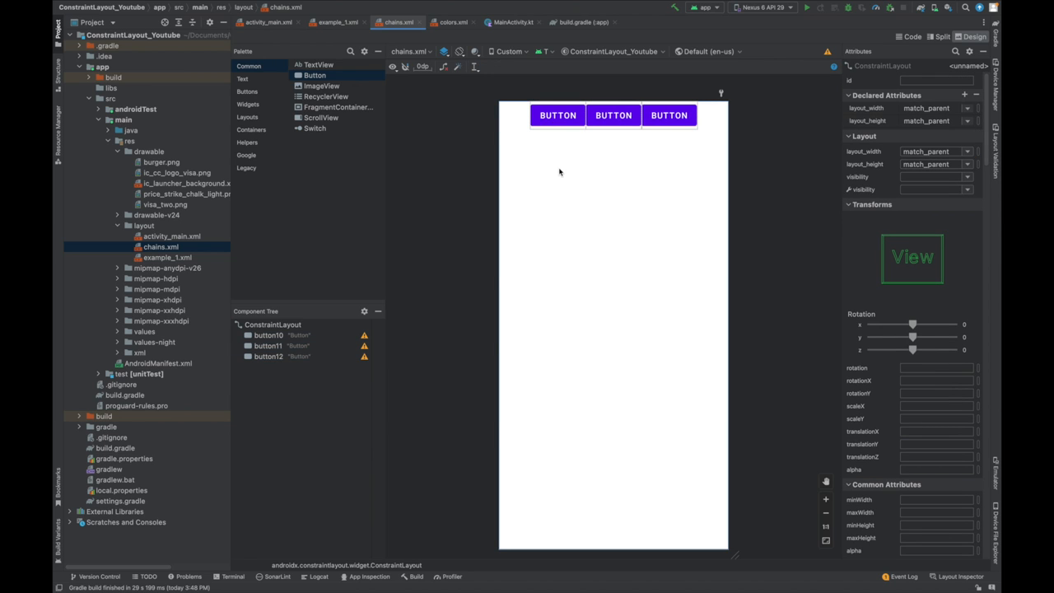
{"action": "mouse_move", "coordinate": [527, 155]}
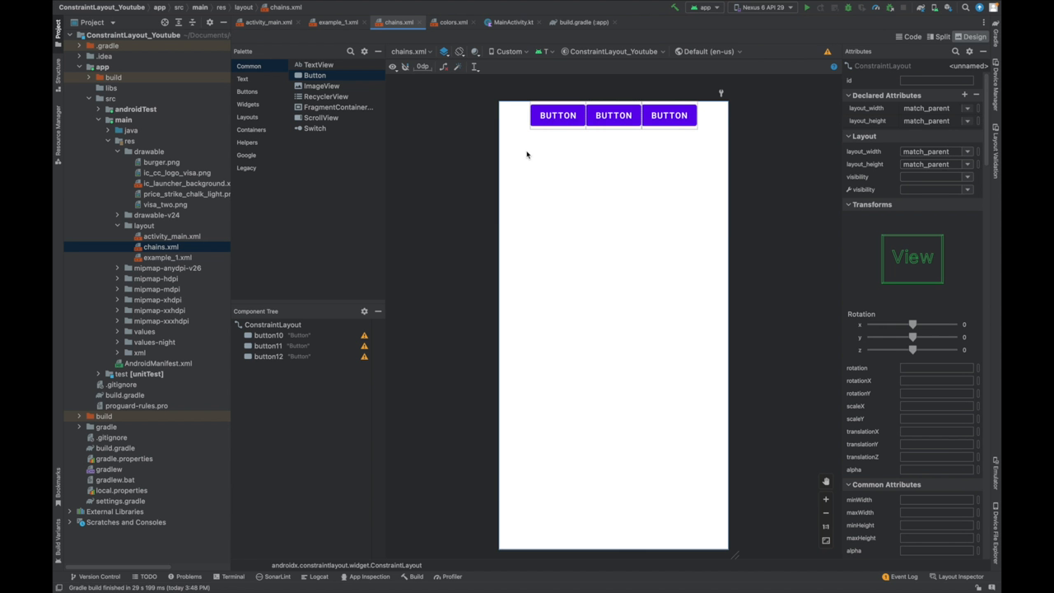
{"action": "left_click", "coordinate": [171, 237]}
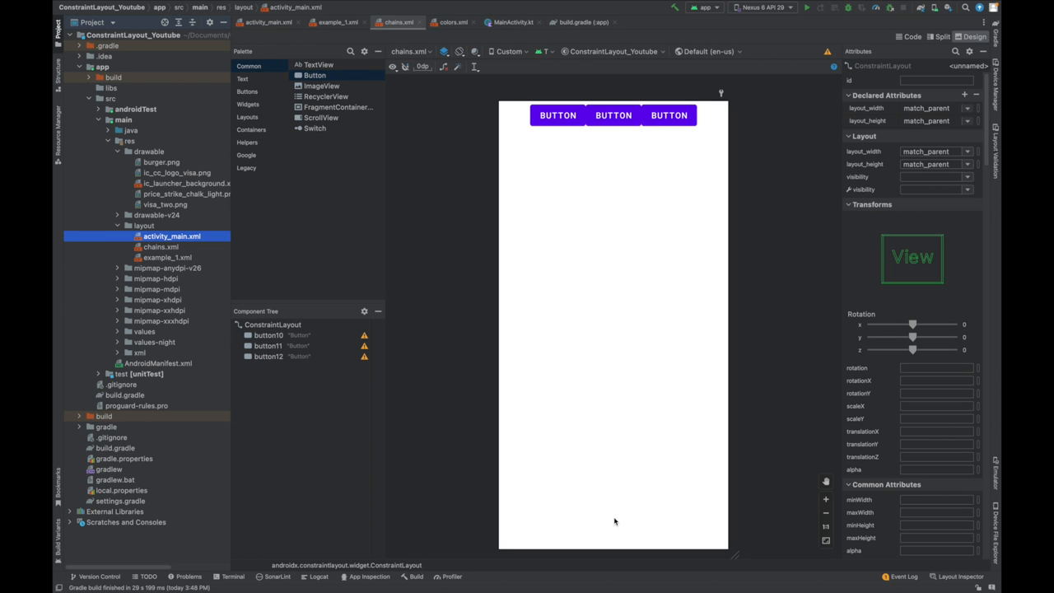
{"action": "mouse_move", "coordinate": [349, 431]}
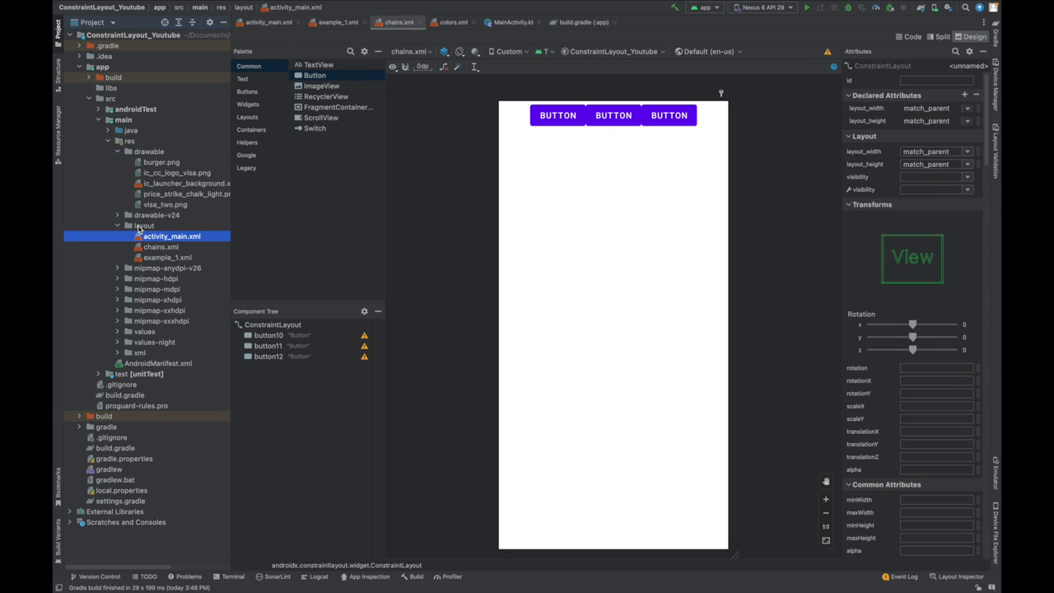
- From the layout folder's actions, create a new layout resource file named 'virtual_helper'
{"action": "right_click", "coordinate": [145, 225]}
{"action": "type", "text": "virtual"}
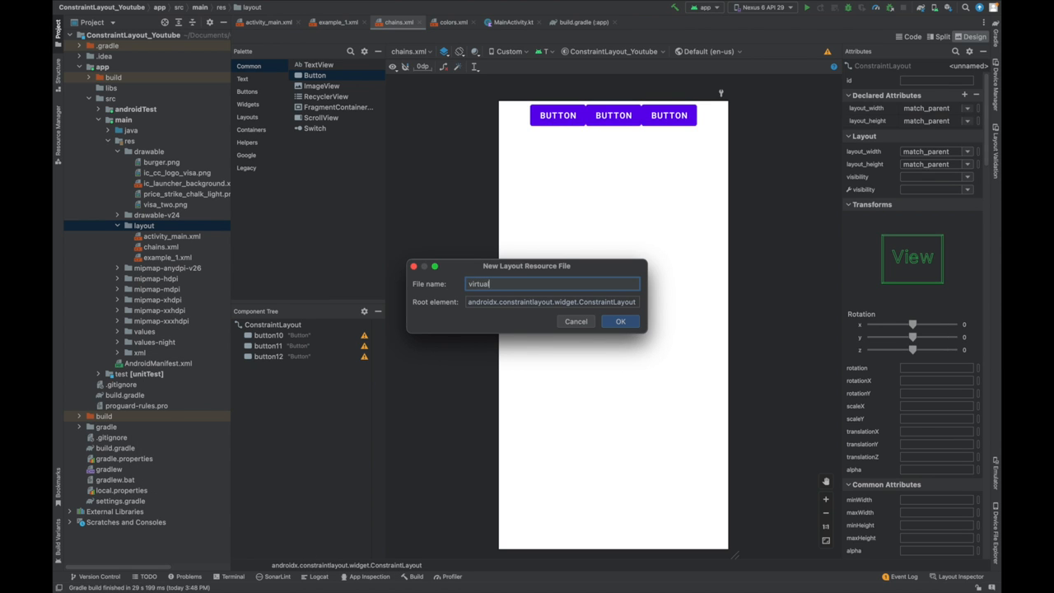
{"action": "type", "text": "_helper"}
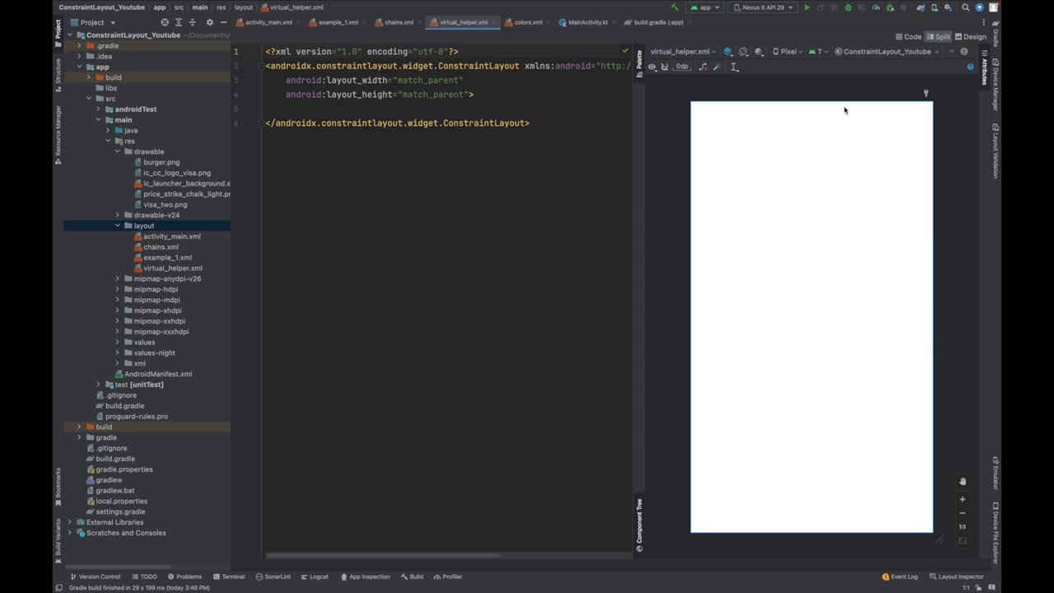
- In Design view, expand the Helpers palette group to reach the vertical Guideline widget
{"action": "left_click", "coordinate": [266, 51]}
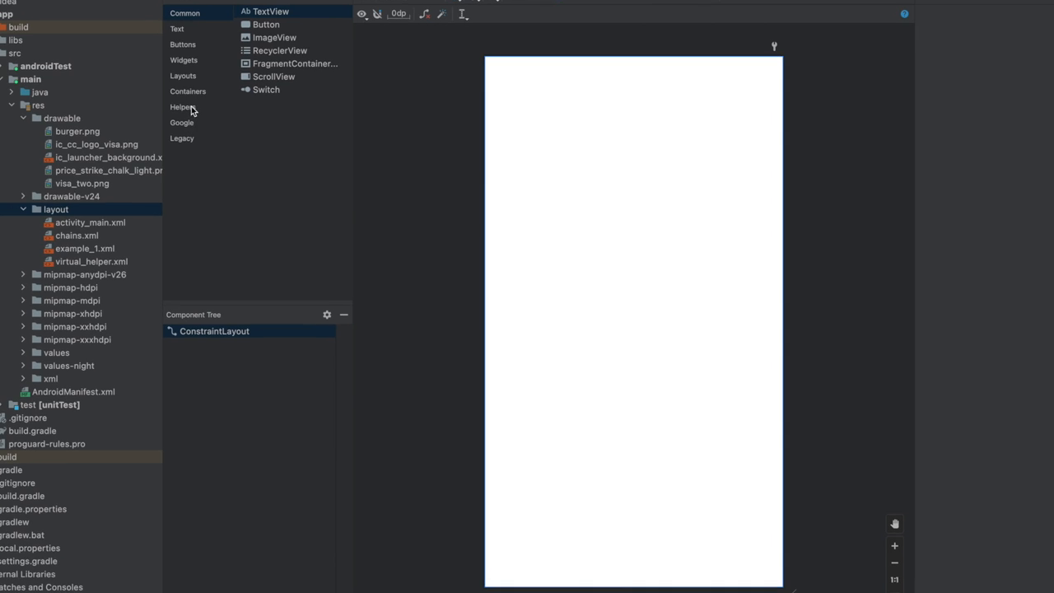
{"action": "left_click", "coordinate": [183, 107]}
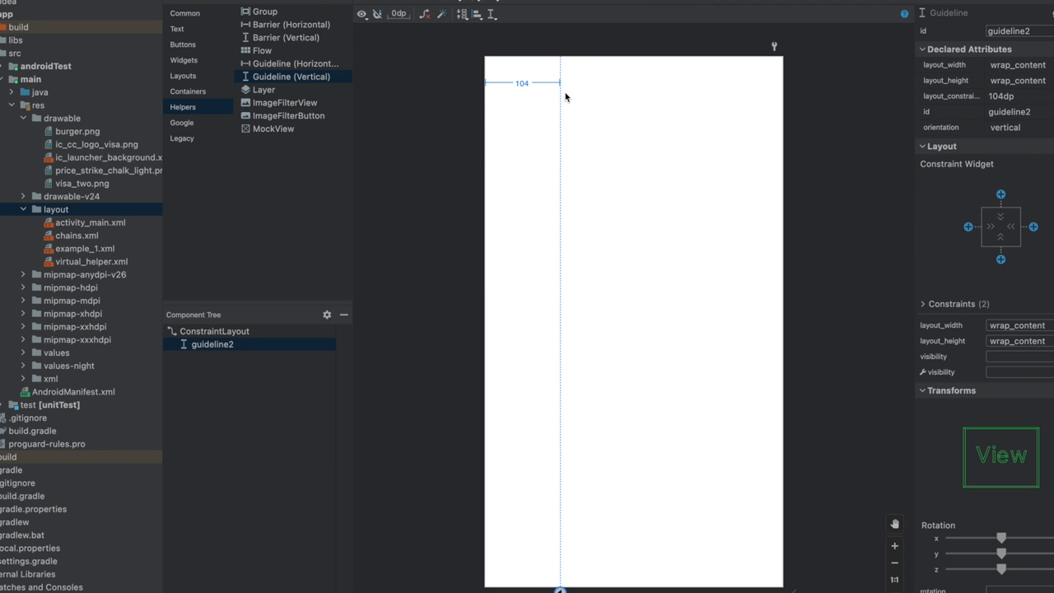
{"action": "mouse_move", "coordinate": [530, 93]}
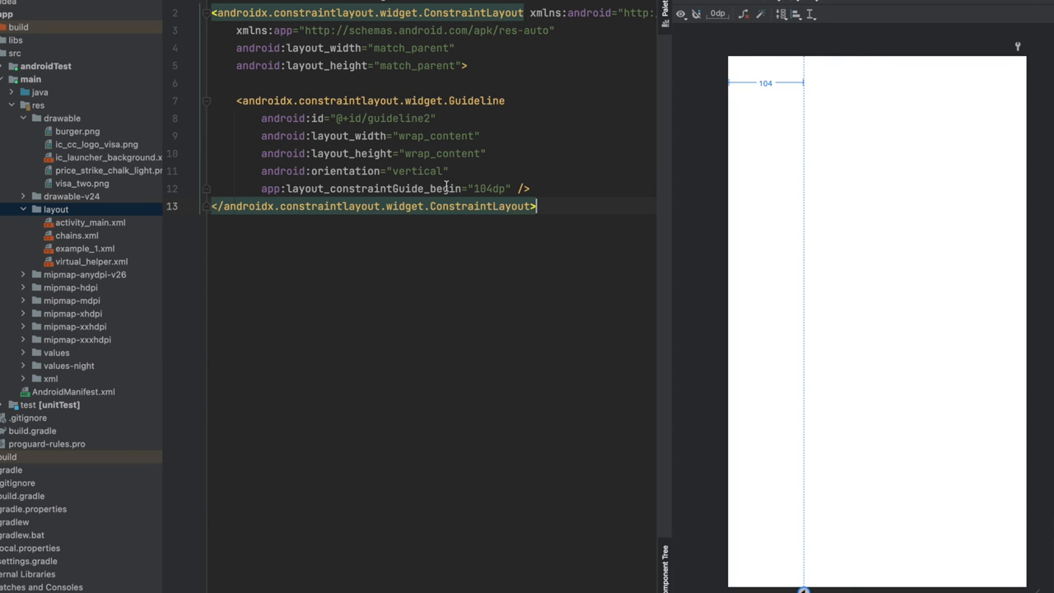
- Add TextView tvName with start constrained to guideline2 and top to parent
{"action": "double_click", "coordinate": [486, 188]}
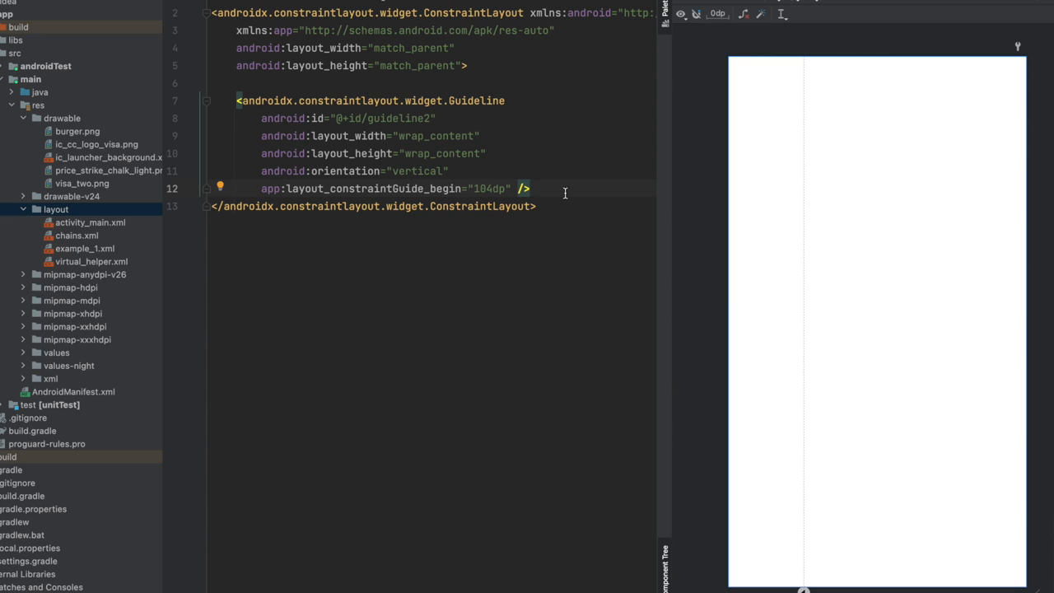
{"action": "key", "text": "enter"}
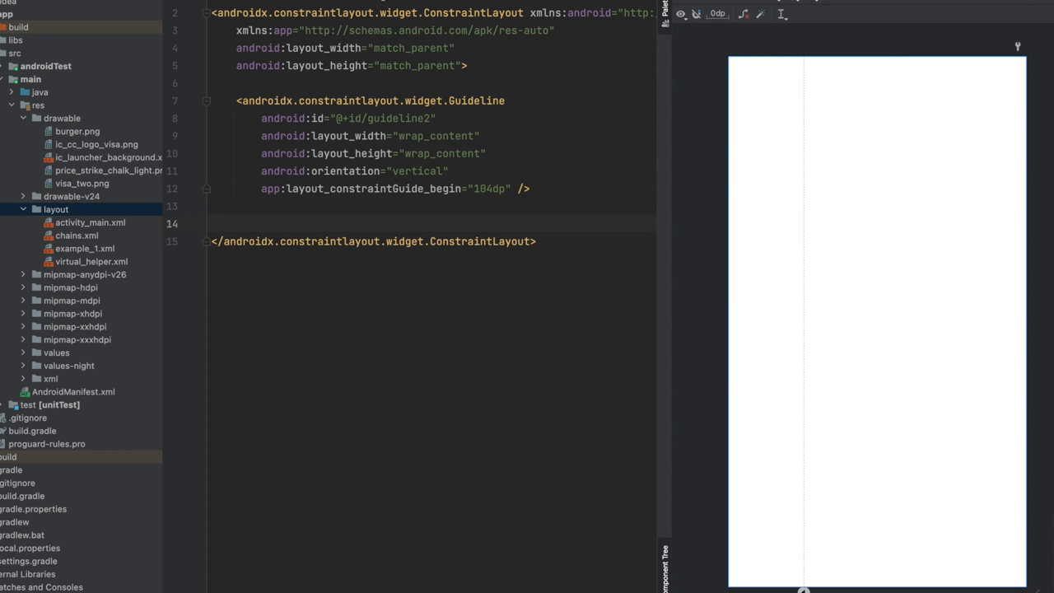
{"action": "left_click", "coordinate": [237, 224]}
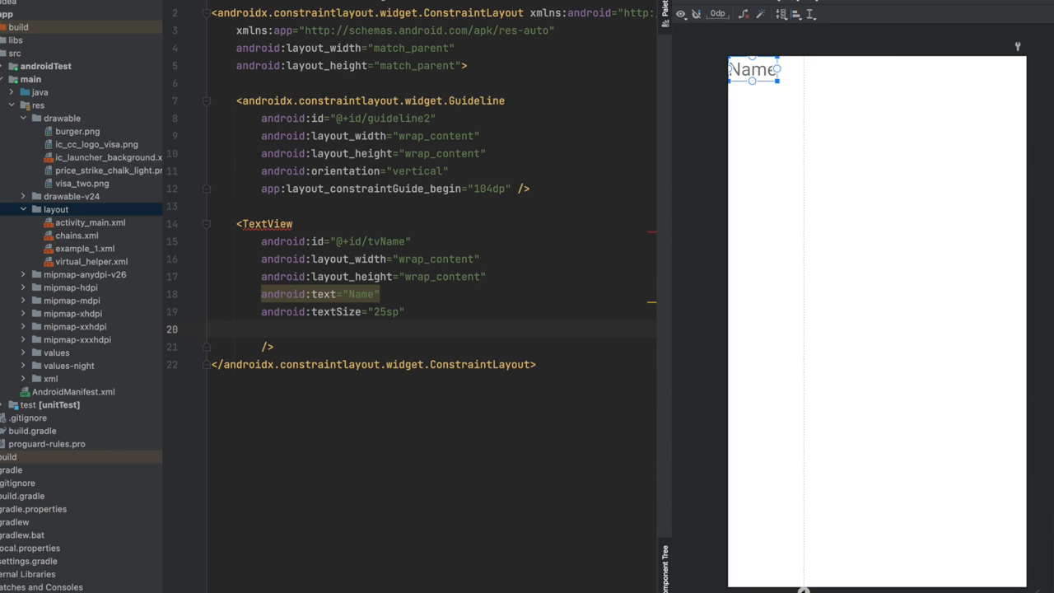
{"action": "type", "text": "starttt"}
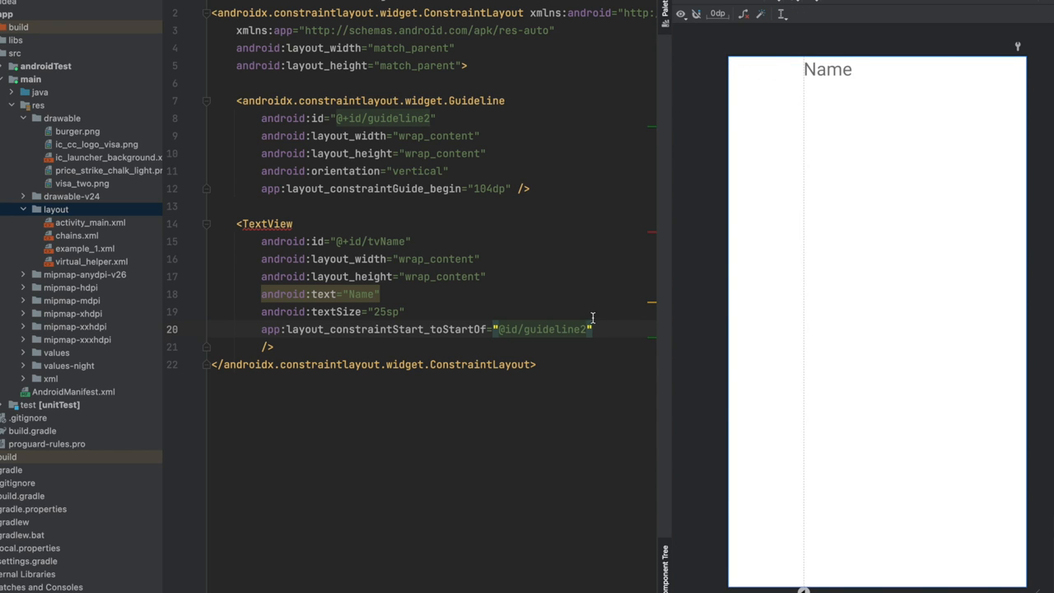
{"action": "key", "text": "enter"}
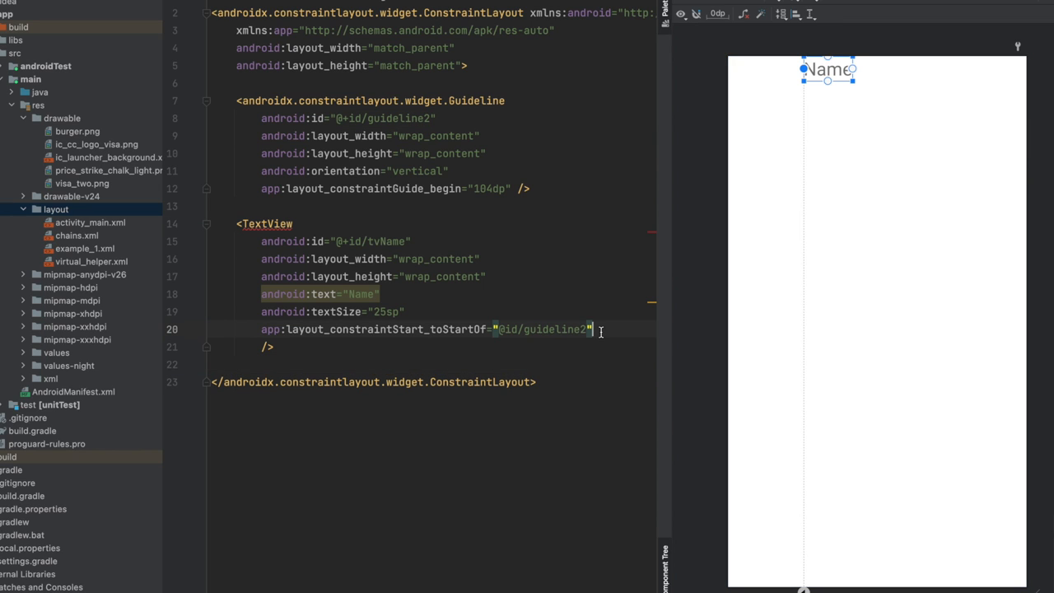
{"action": "type", "text": "app:layout_constraintTop_toTopOf=\"parent\""}
{"action": "type", "text": "android:id=\"@+id/tvAddress"}
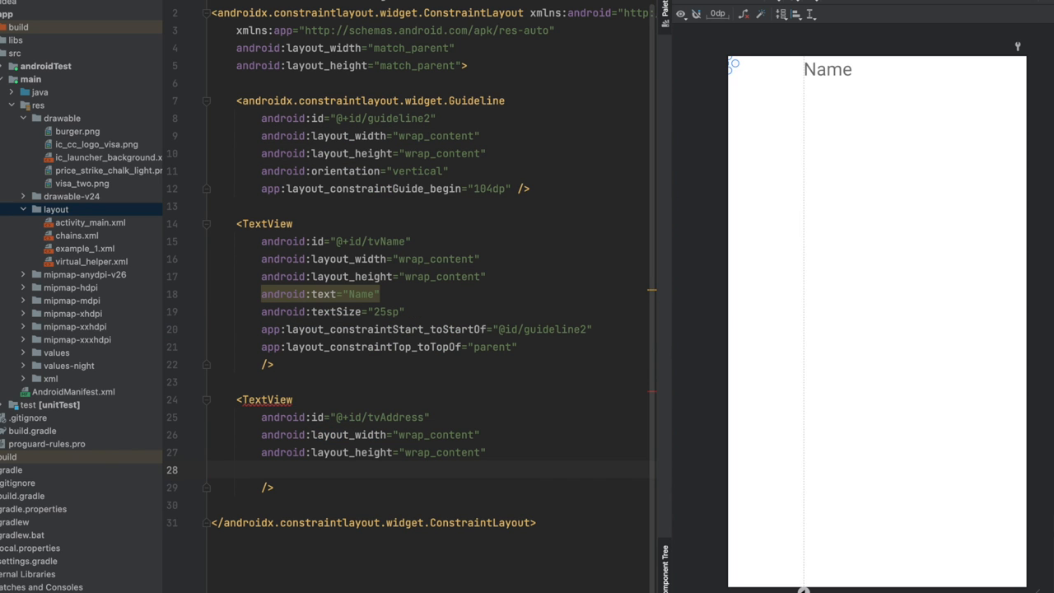
- Add tvAddress starting at guideline2 below tvName, and begin the next TextView element
{"action": "type", "text": "startto"}
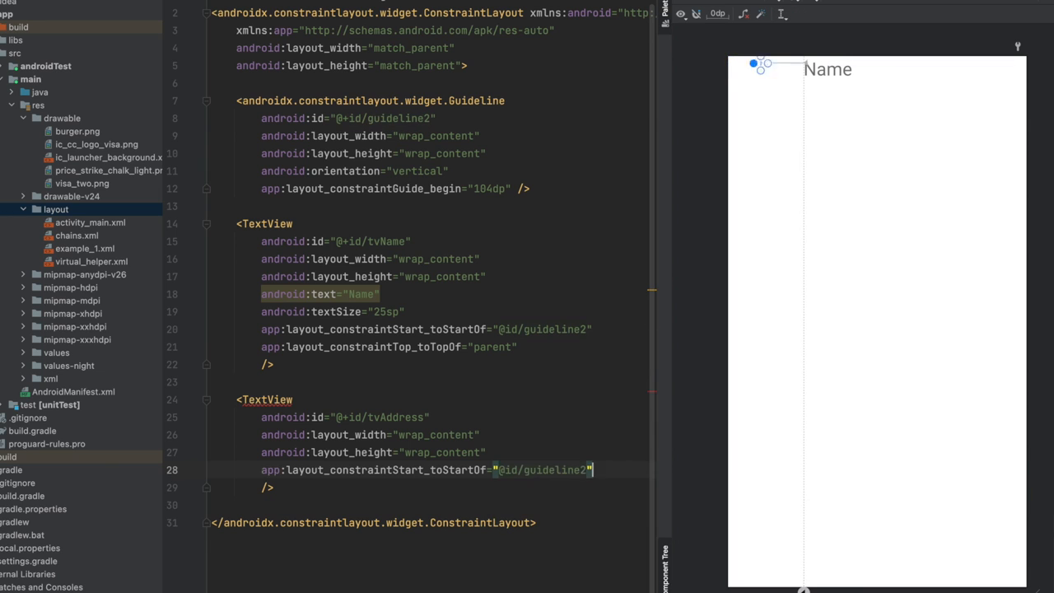
{"action": "type", "text": "topto"}
{"action": "type", "text": "android:text=\"Address"}
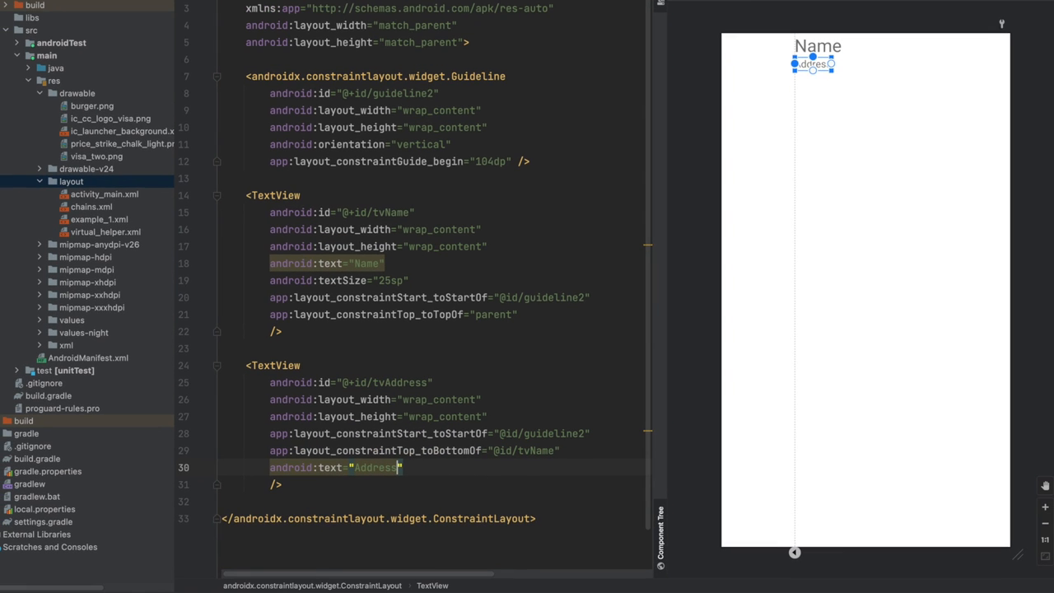
{"action": "type", "text": "<TextView"}
{"action": "type", "text": "app:layout_constraintEnd_toStartOf=\"@id/guideline2"}
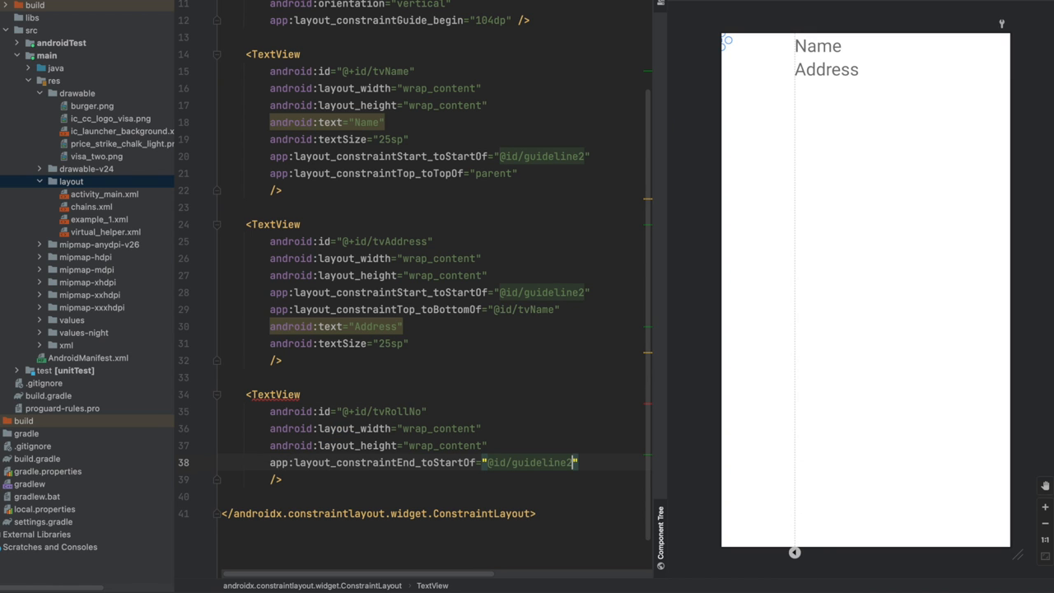
- Set tvAddress textSize 25sp, add tvRollNo with text 'Roll No' ending at guideline2, and begin another TextView
{"action": "type", "text": "text=\""}
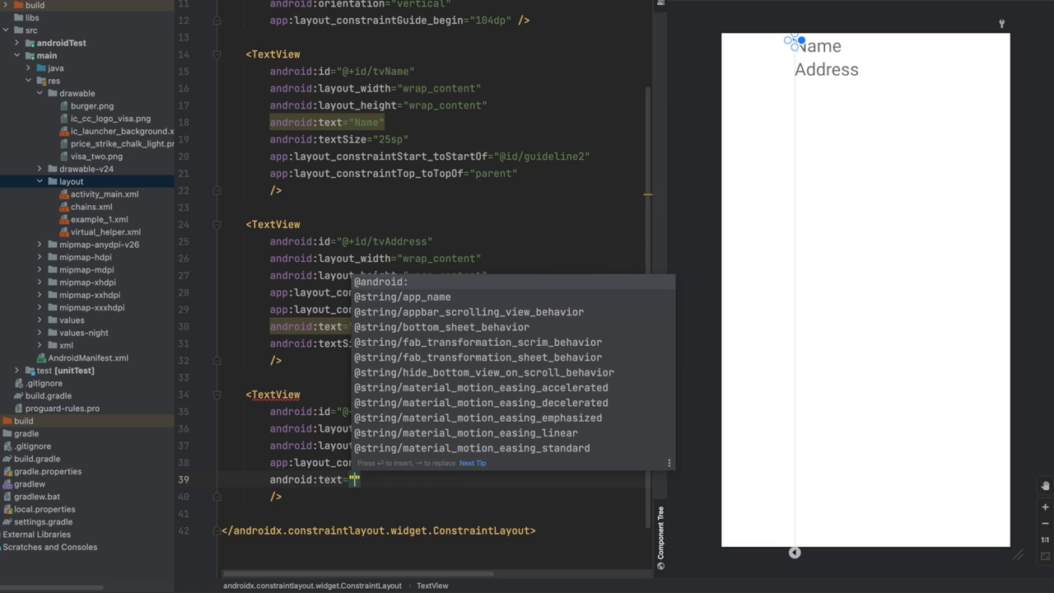
{"action": "type", "text": "Roll n"}
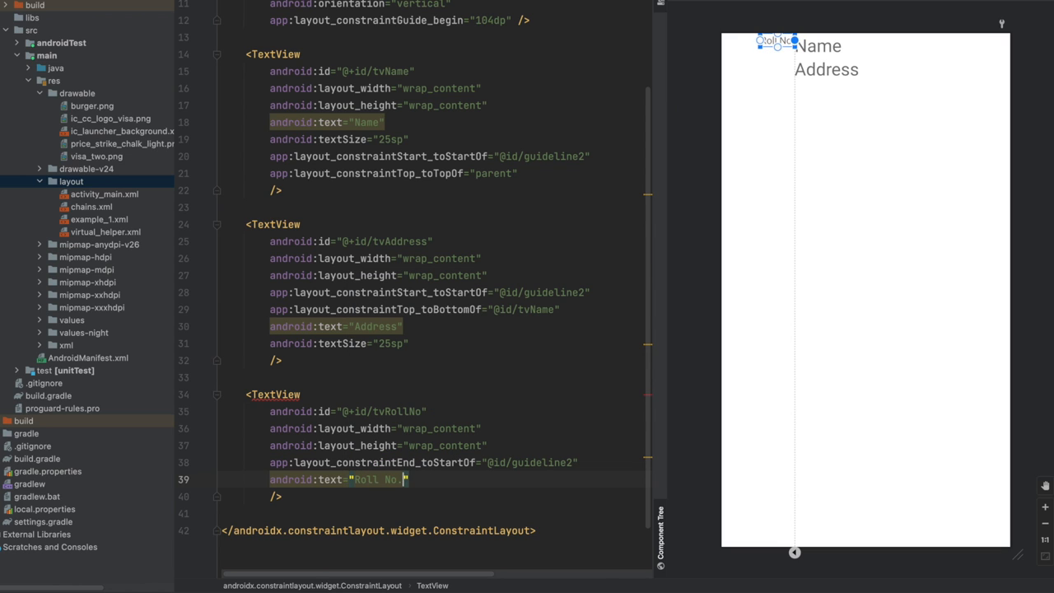
{"action": "type", "text": "<T"}
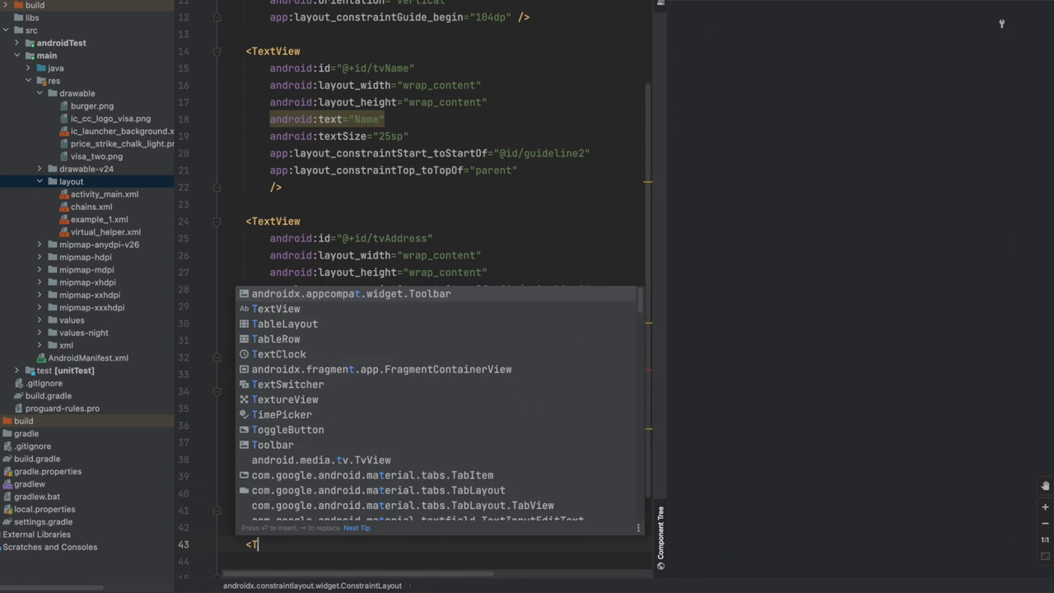